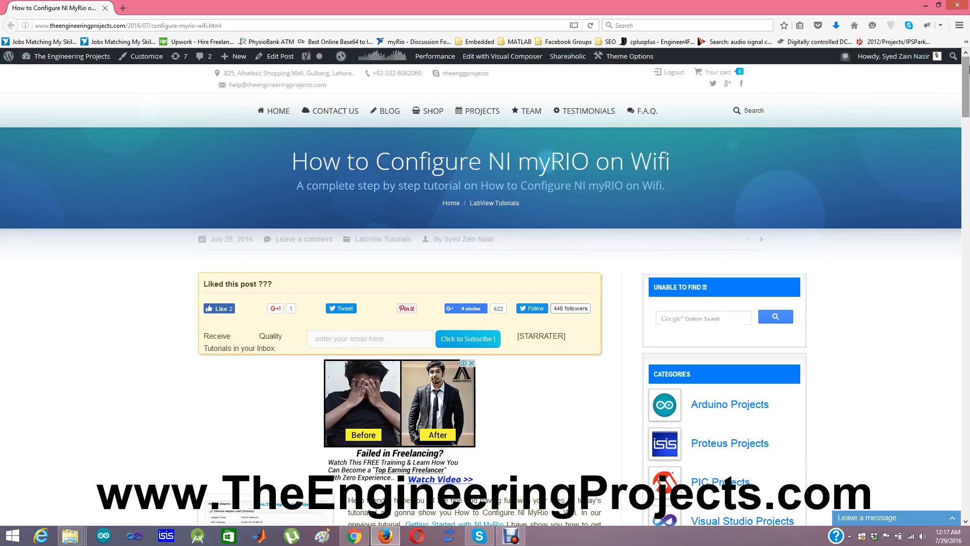
Step: Scroll the 'How to Configure NI myRIO on Wifi' article down to its introduction
scroll("down", 3)
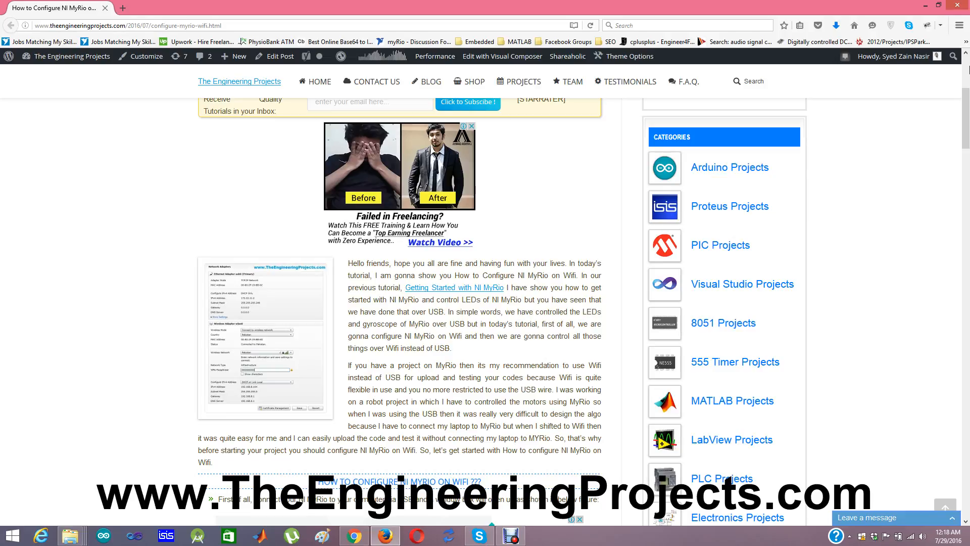
Step: Scroll further to the tutorial's first step with the NI myRIO USB Monitor screenshot
scroll("down", 3)
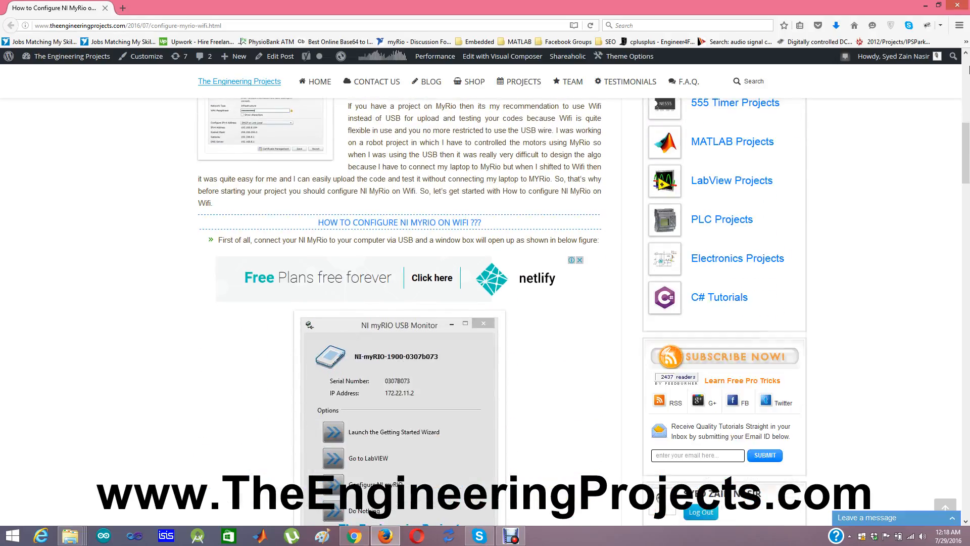
scroll("down", 3)
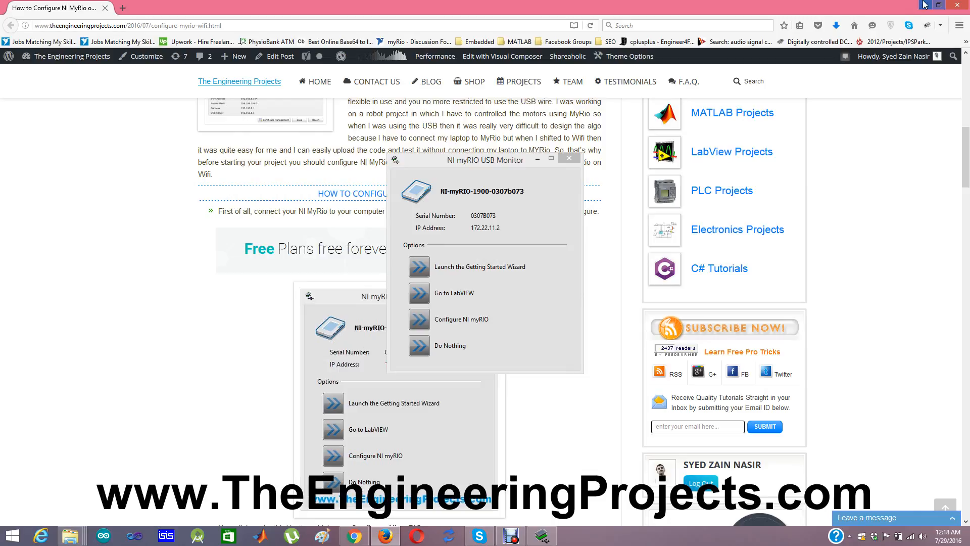
mouse_move(483, 289)
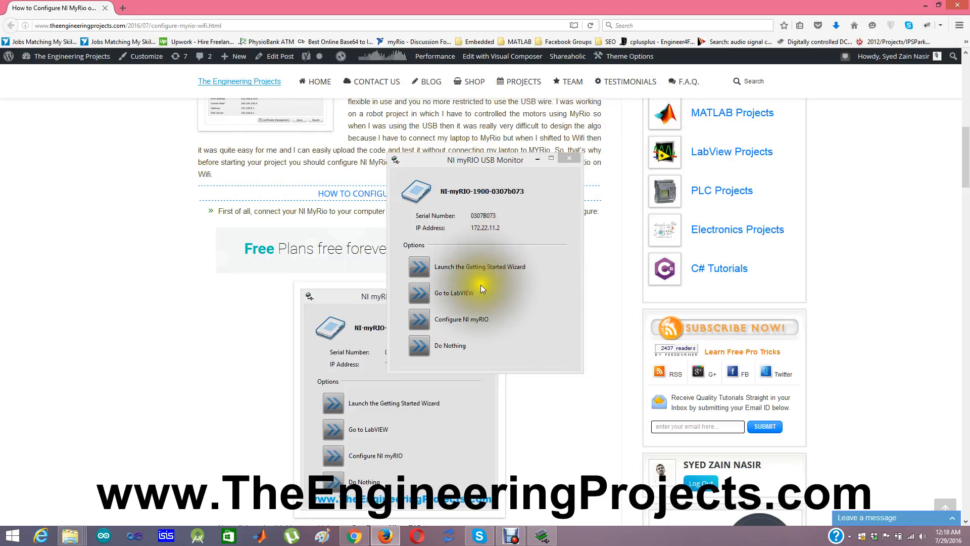
mouse_move(435, 325)
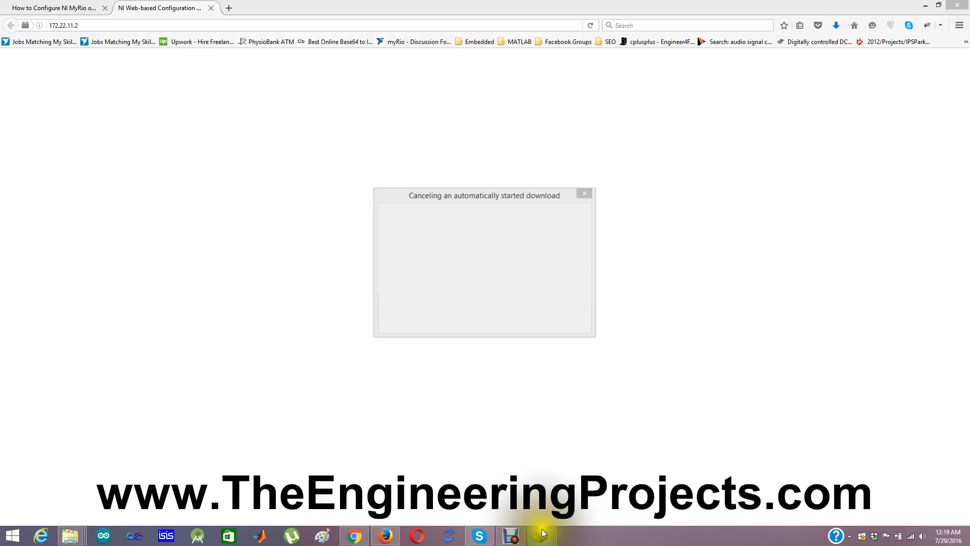
Step: Close the 'Canceling an automatically started download' notice in Firefox
left_click(583, 193)
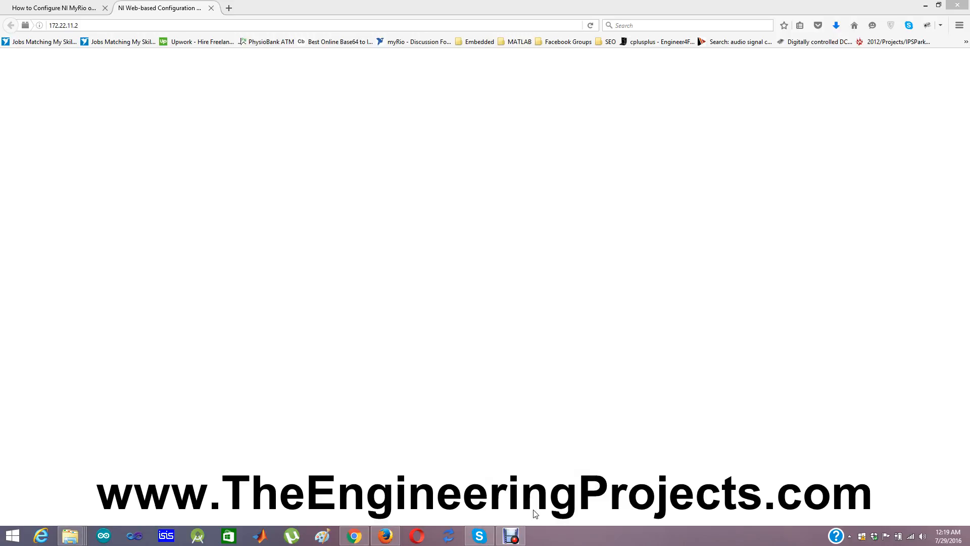
left_click(258, 251)
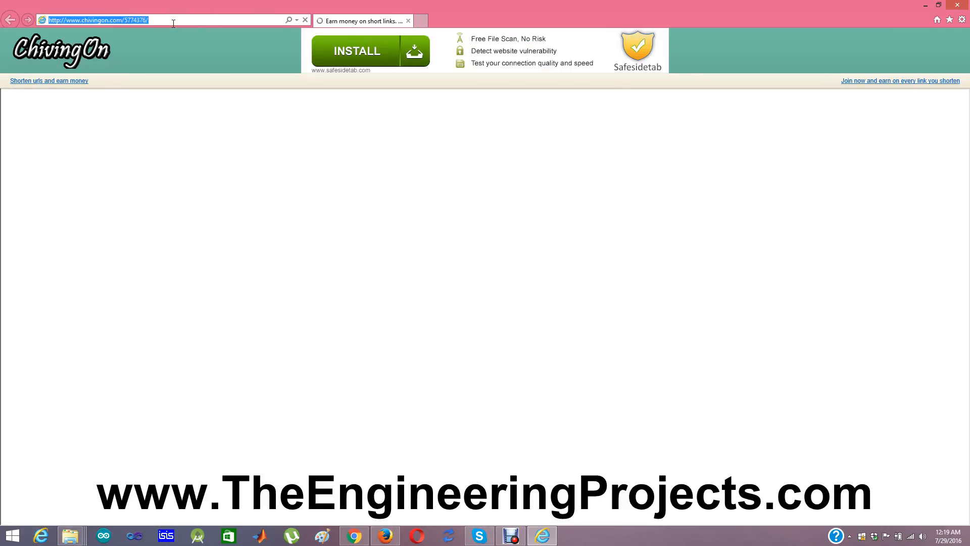
type("http://172.22.11.2/")
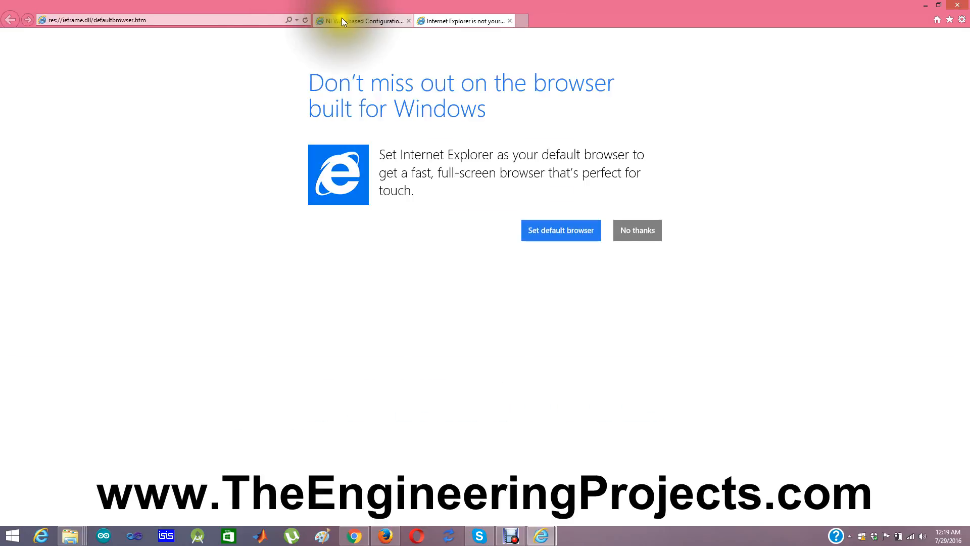
left_click(362, 20)
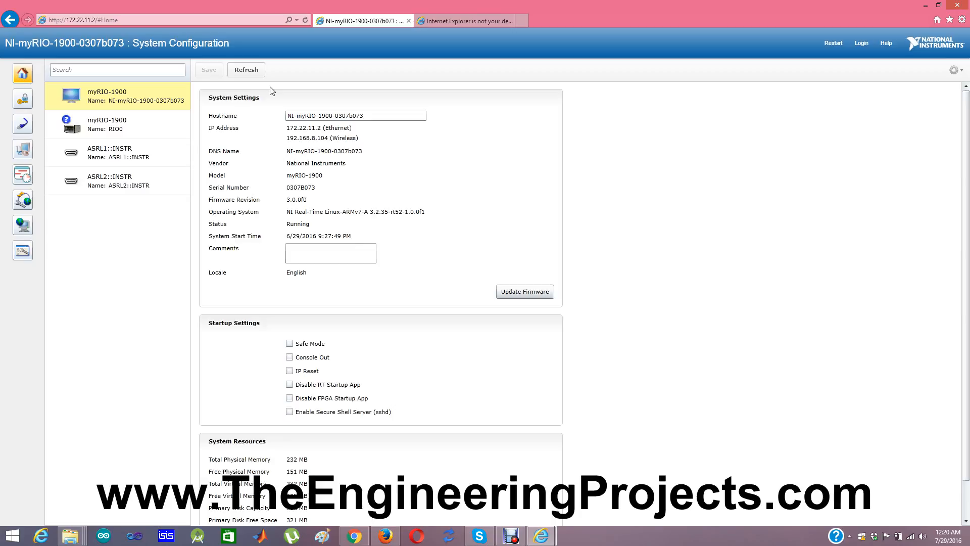
mouse_move(183, 148)
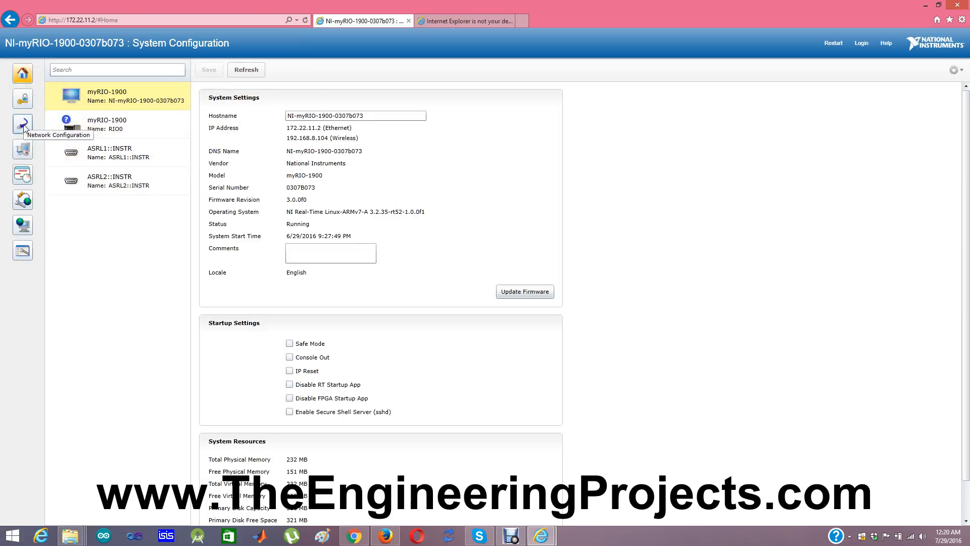
Step: Open Network Configuration to view the Ethernet and Pakistan wireless adapter settings
left_click(23, 124)
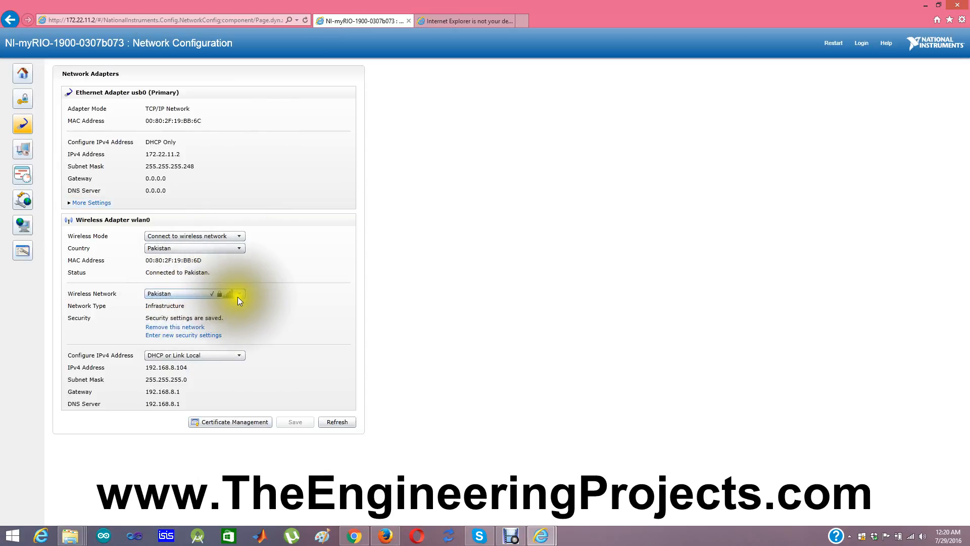
Step: Select AALA as the wireless network and highlight Ethernet IPv4 address 172.22.11.2
left_click(239, 293)
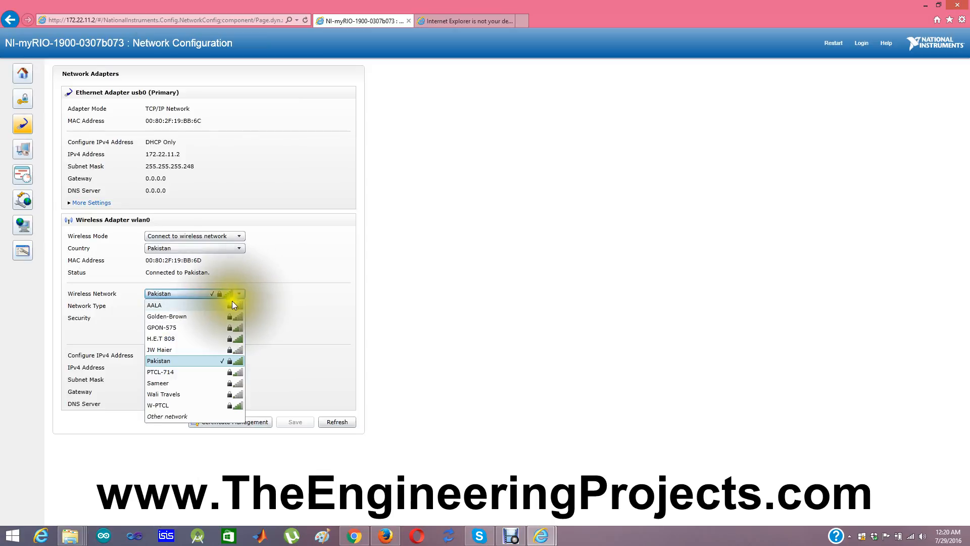
left_click(154, 305)
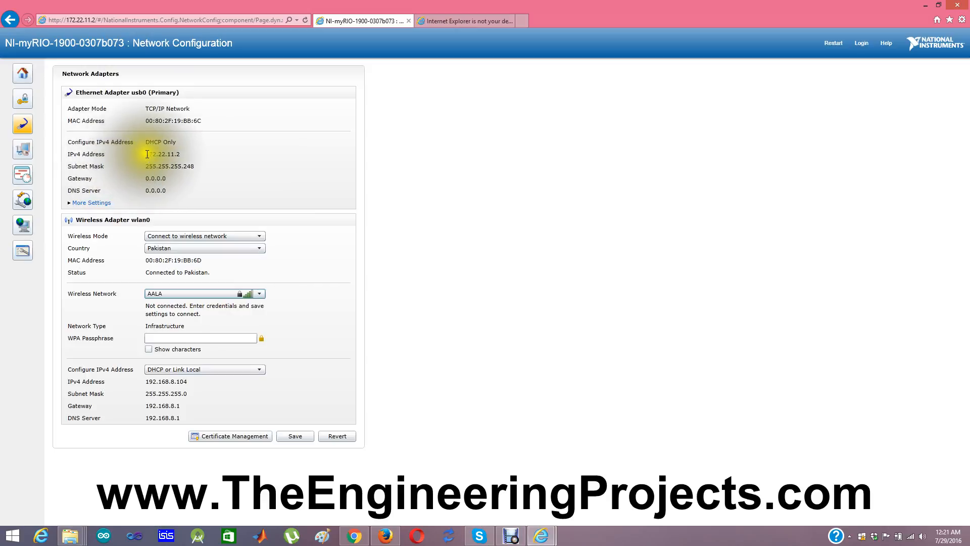
double_click(162, 153)
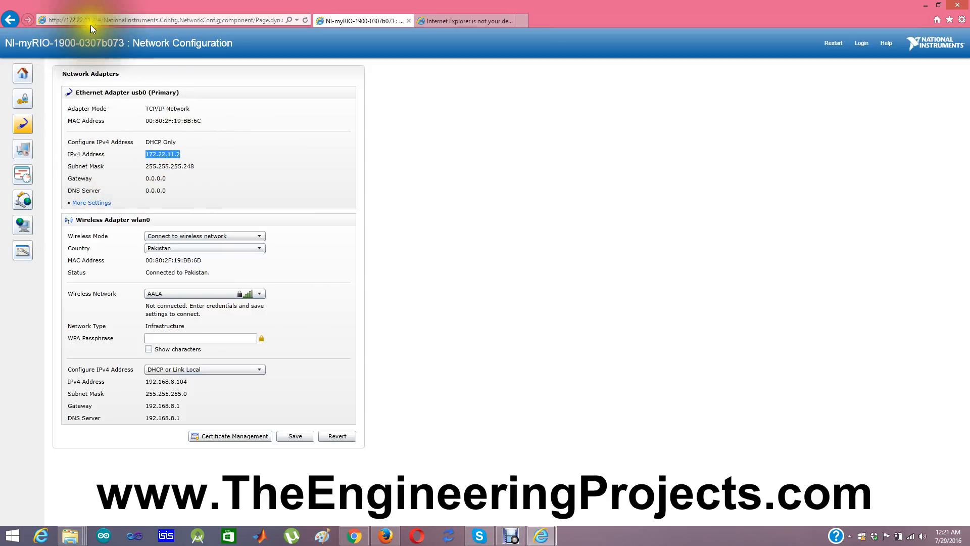
mouse_move(23, 124)
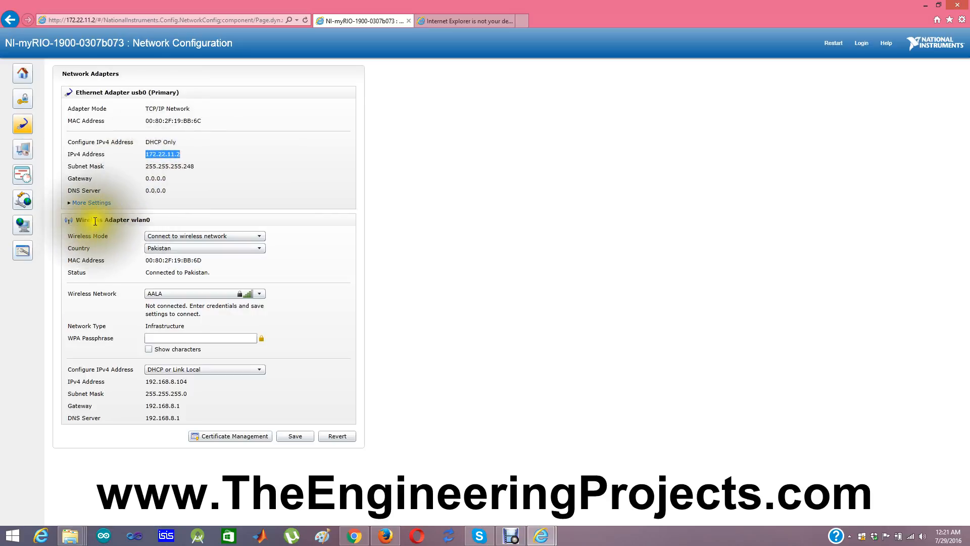
mouse_move(141, 228)
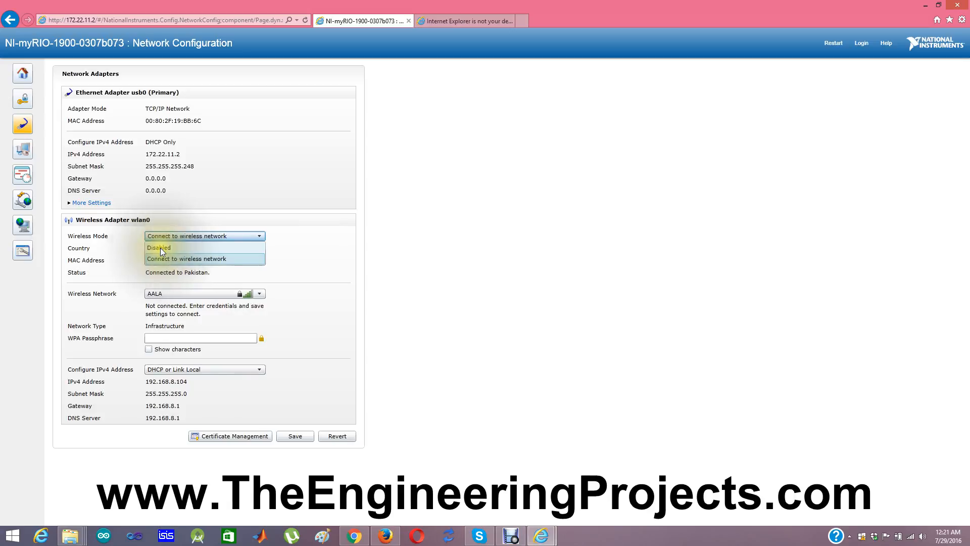
Step: Set the wireless mode to connect to a network and choose Pakistan
left_click(158, 248)
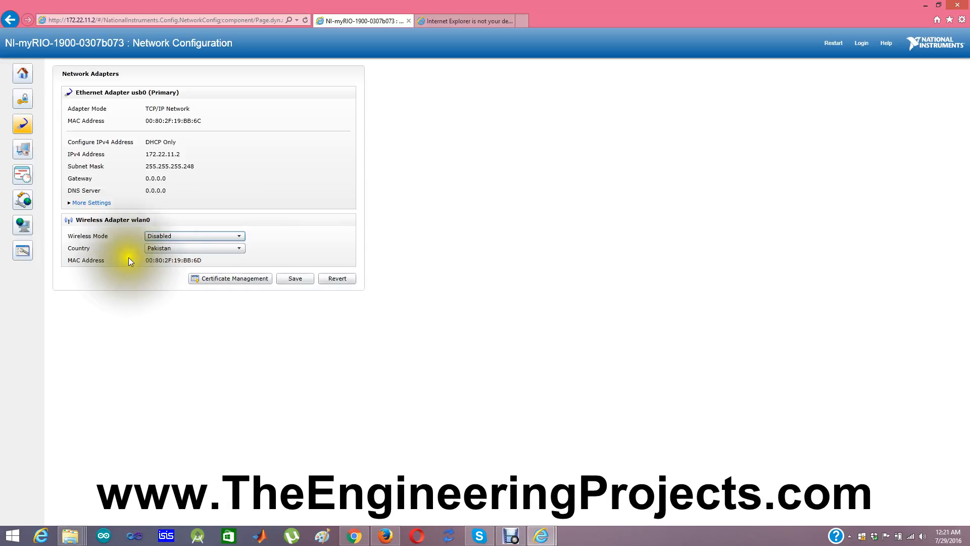
left_click(193, 236)
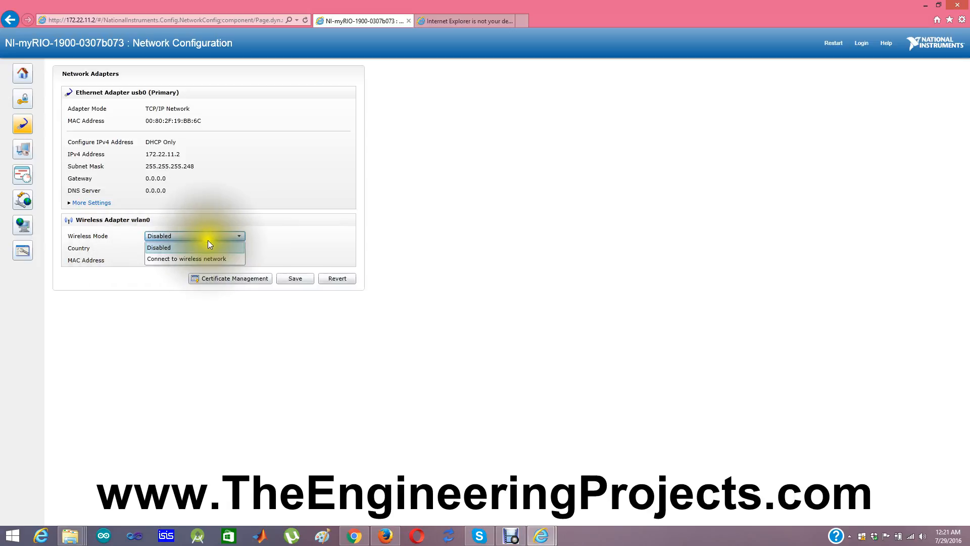
left_click(193, 259)
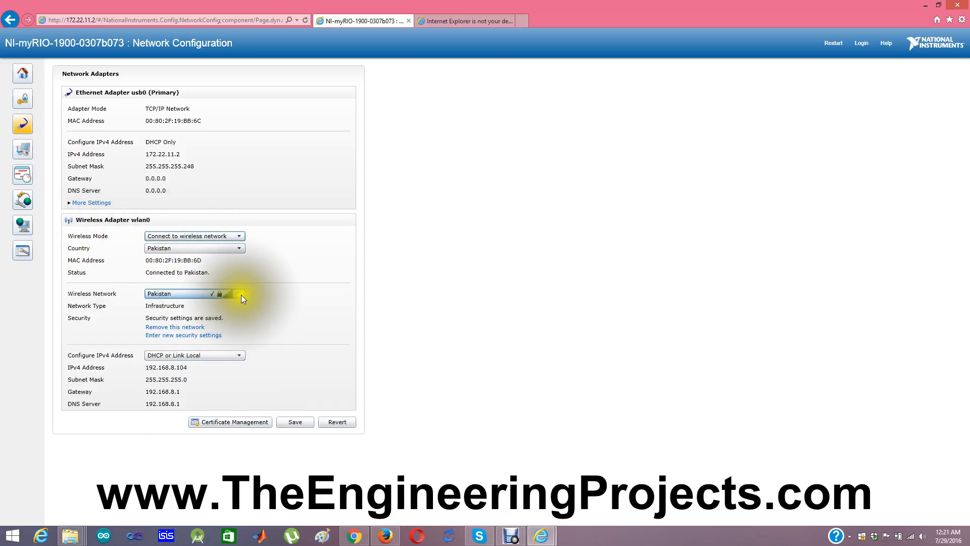
left_click(239, 293)
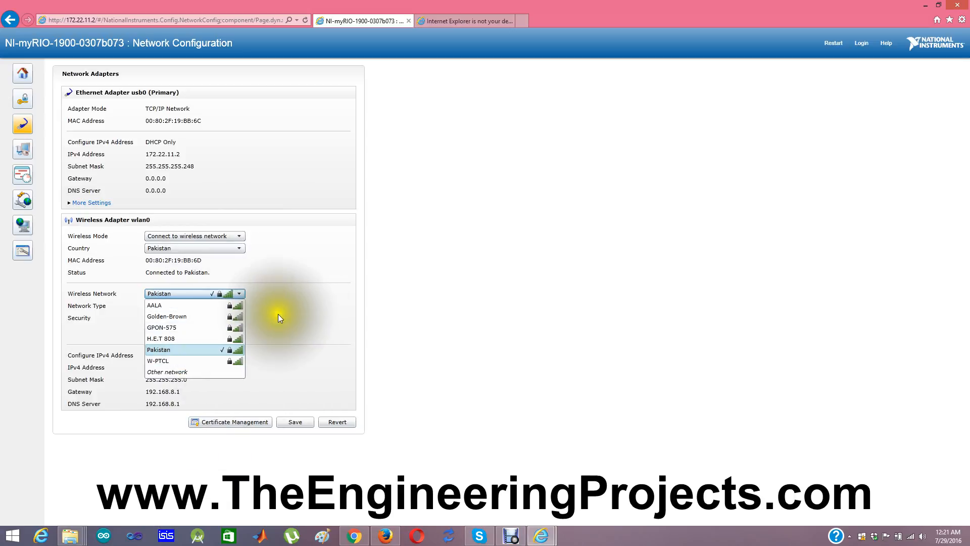
left_click(158, 349)
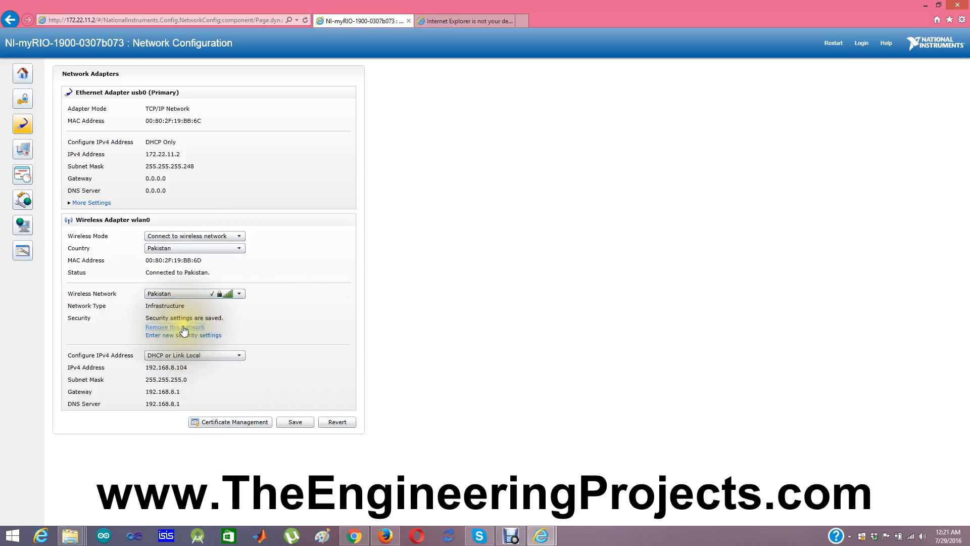
left_click(174, 327)
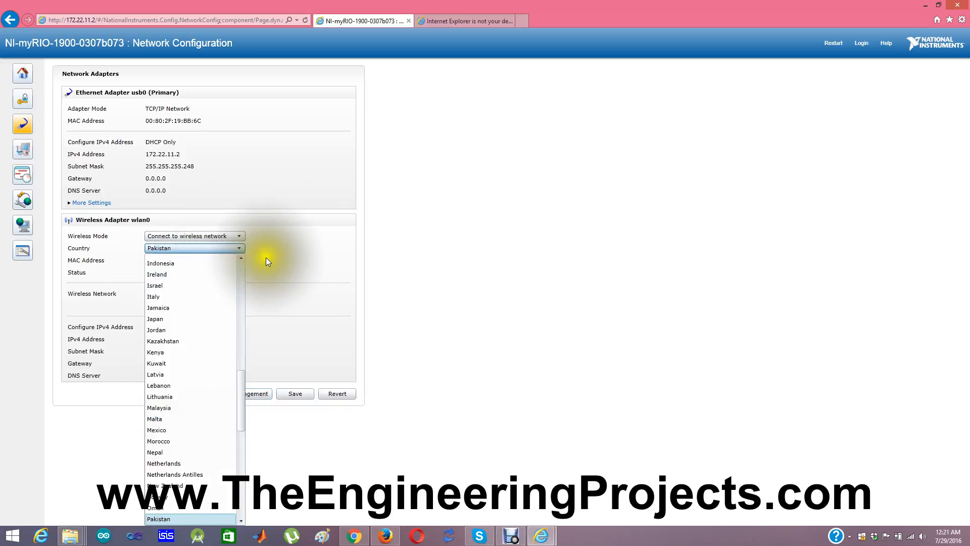
left_click(158, 518)
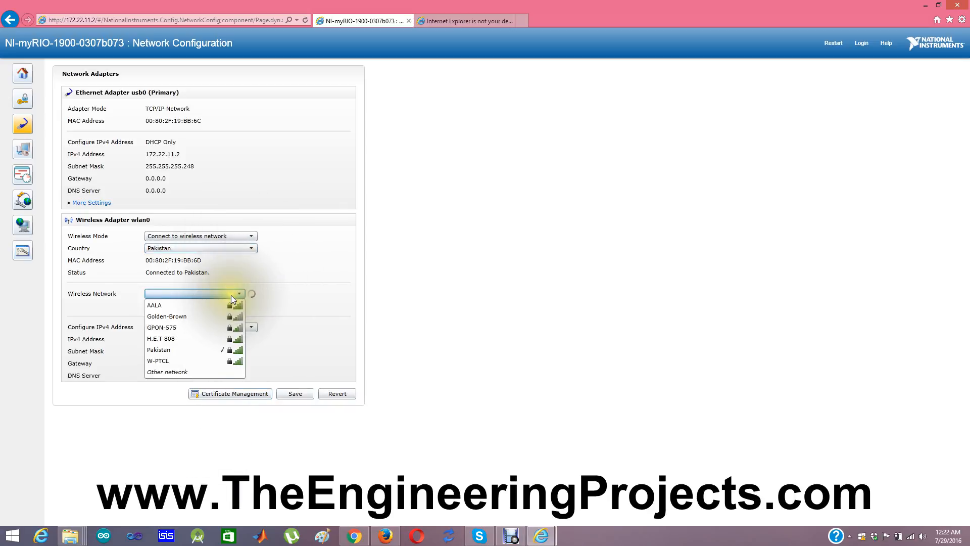
left_click(158, 350)
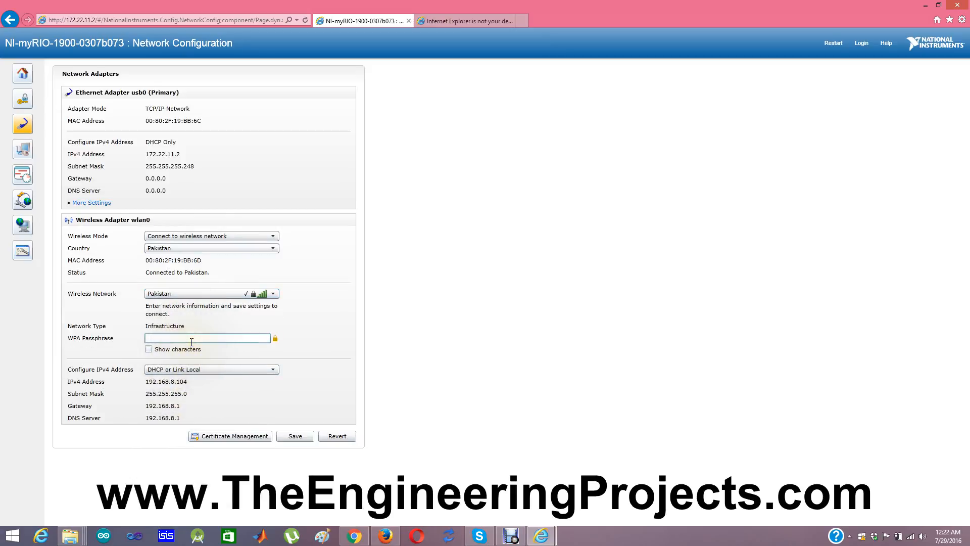
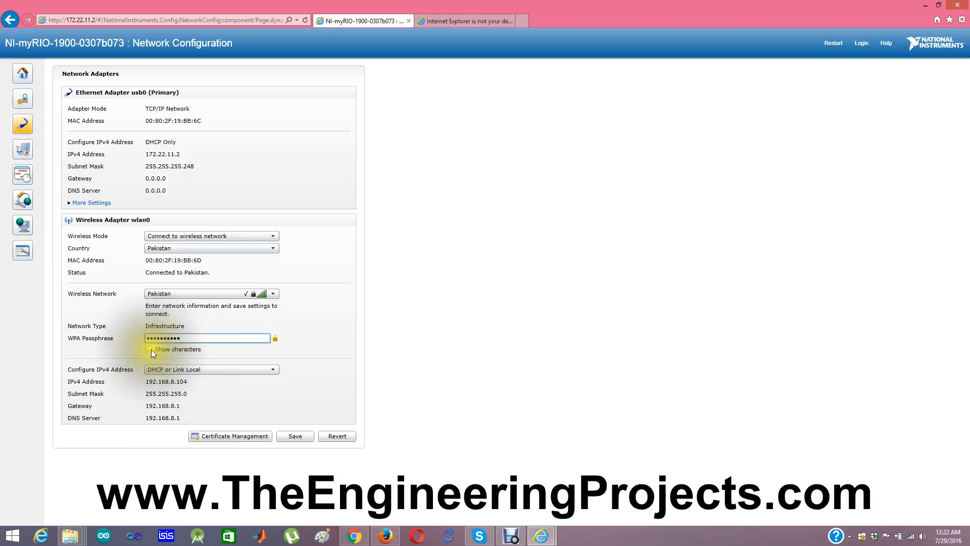
Step: Enter the WPA passphrase and display it in plain characters
left_click(149, 349)
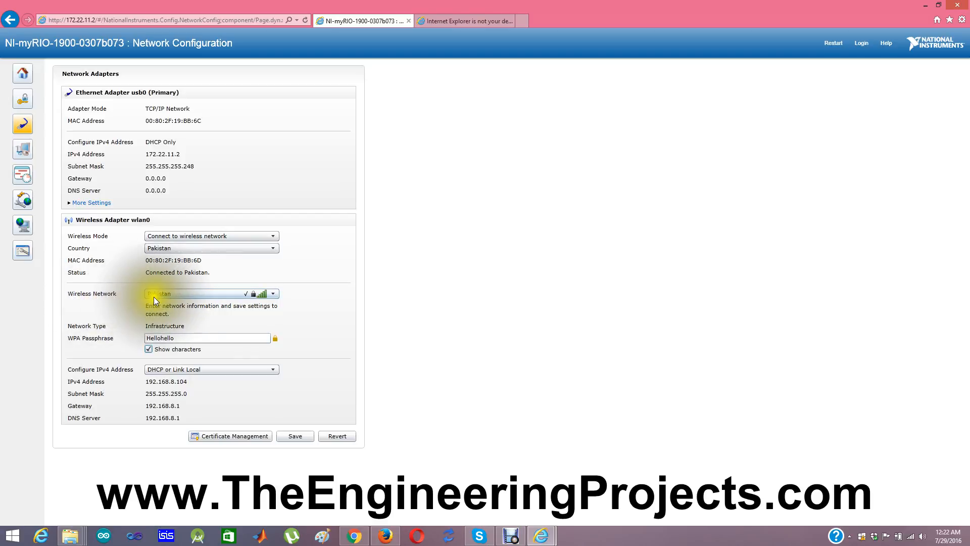
left_click(207, 338)
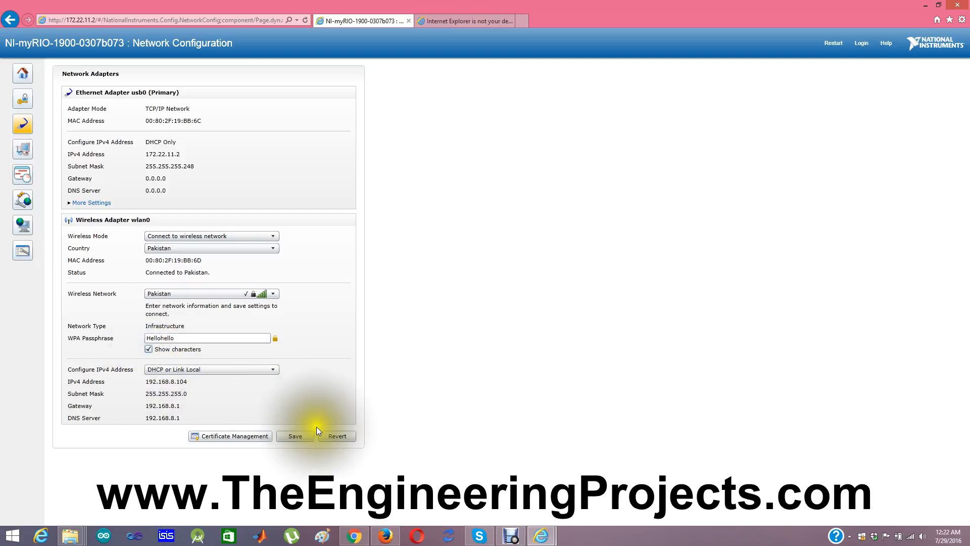
Step: Save the Pakistan network security settings, giving the myRIO address 192.168.8.104
left_click(294, 436)
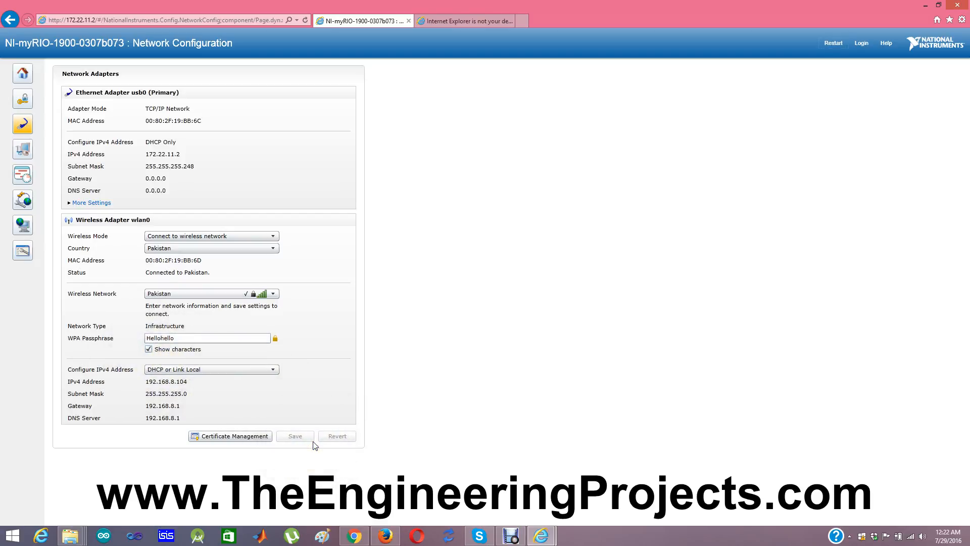
left_click(294, 436)
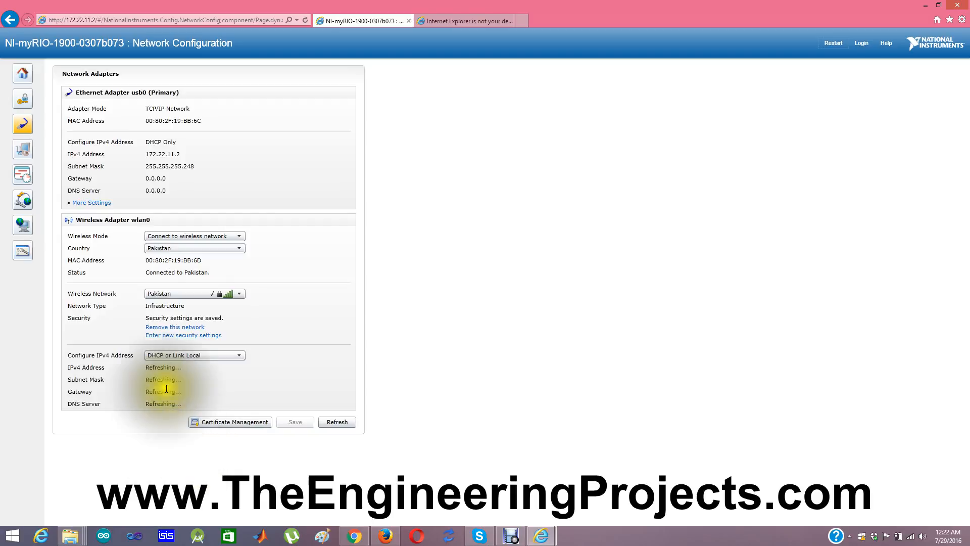
mouse_move(189, 280)
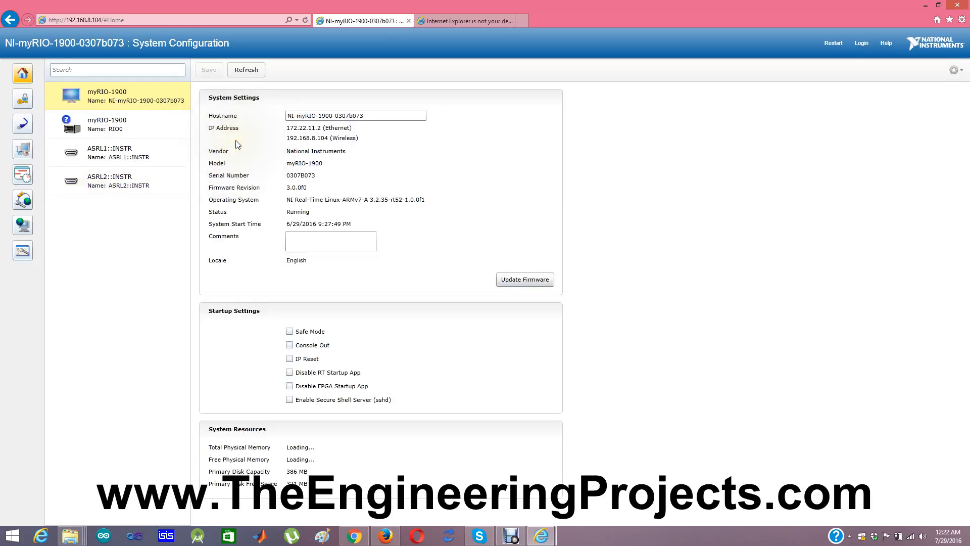
Step: Review the saved adapter settings, then return to the Home system overview
left_click(23, 124)
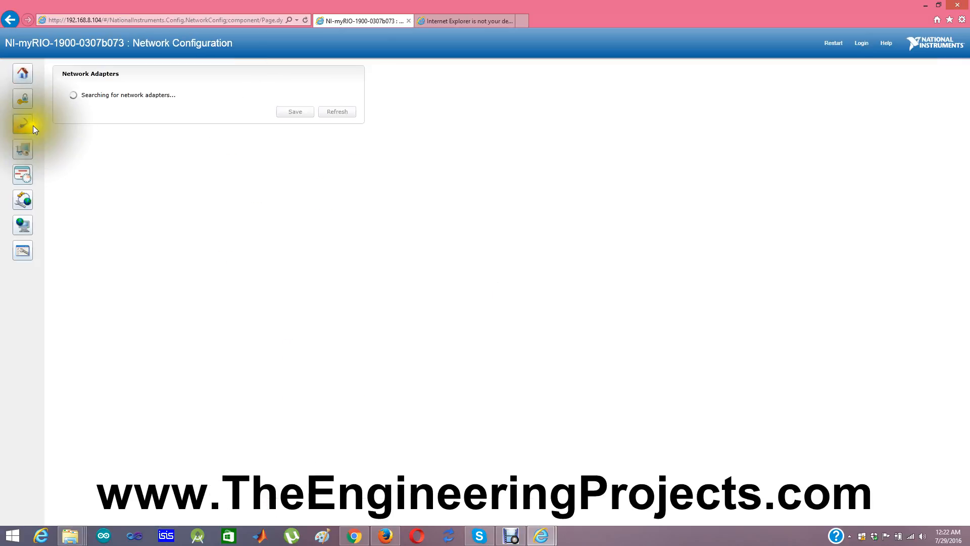
left_click(22, 124)
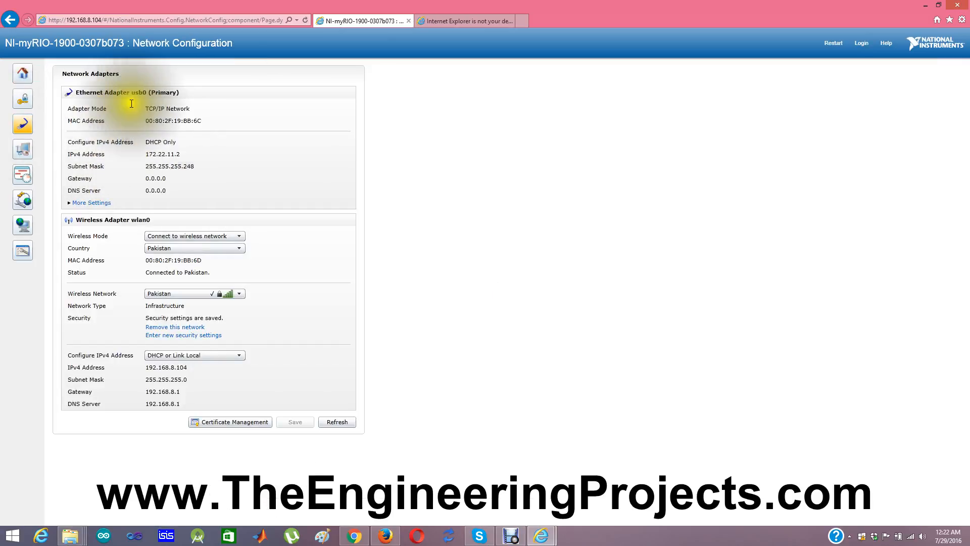
mouse_move(141, 162)
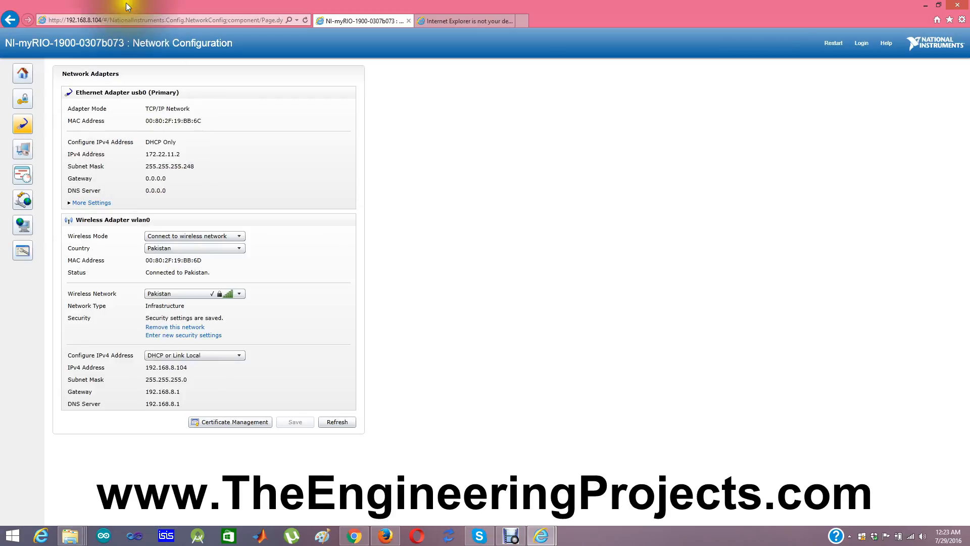
left_click(163, 20)
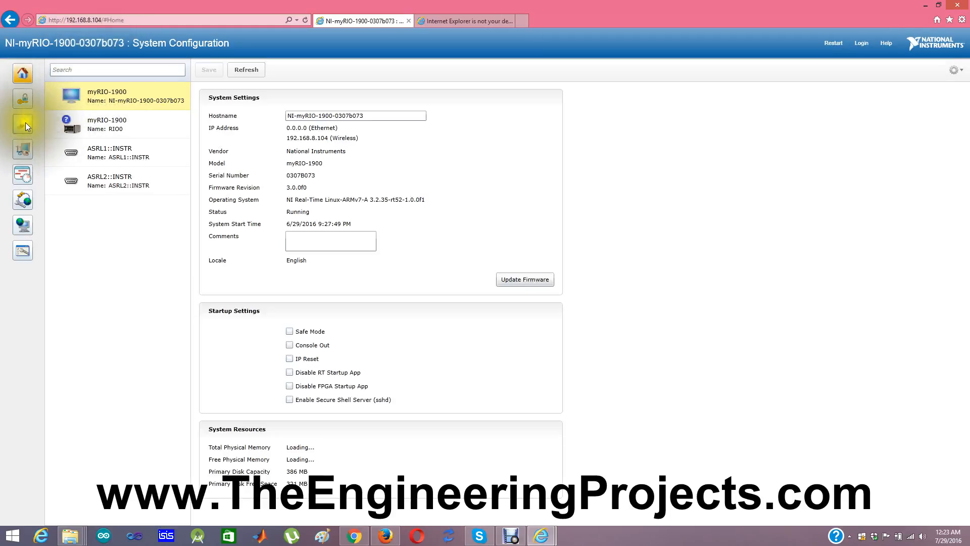
Step: Check the wireless IPv4 address 192.168.8.104, then bring Firefox to the front
left_click(22, 124)
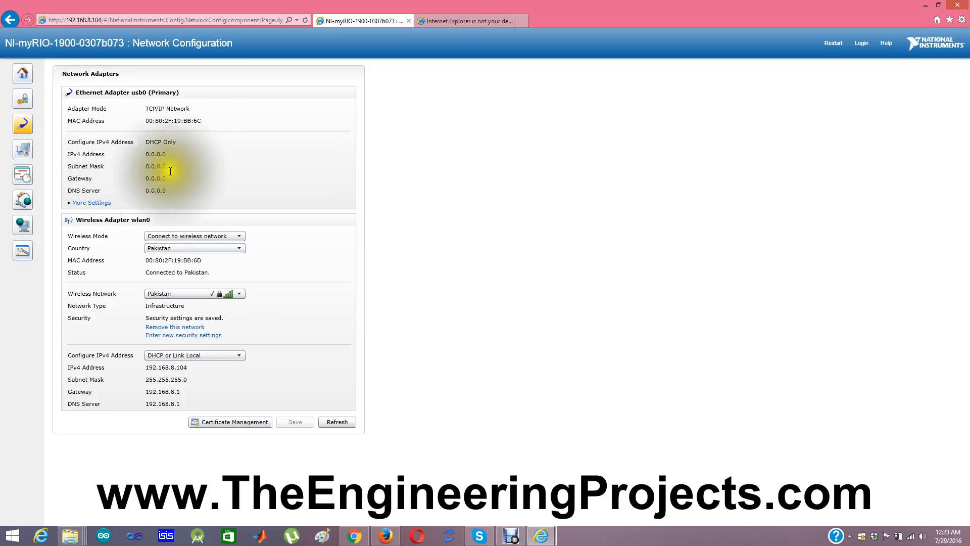
mouse_move(142, 137)
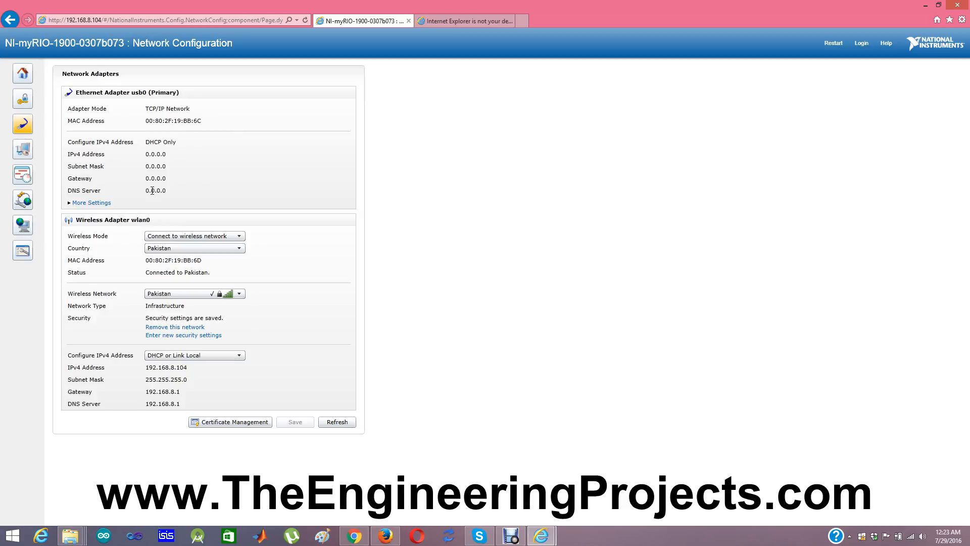
mouse_move(129, 268)
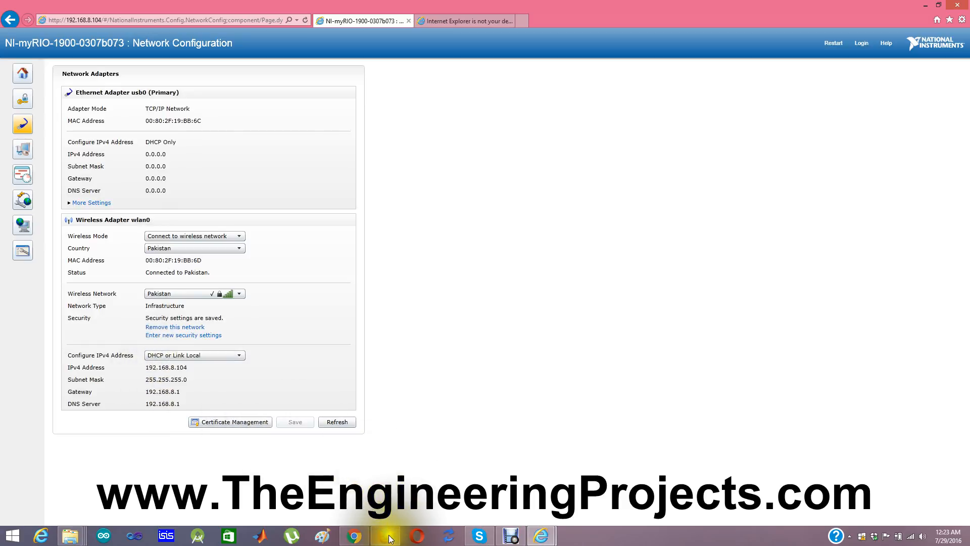
left_click(385, 536)
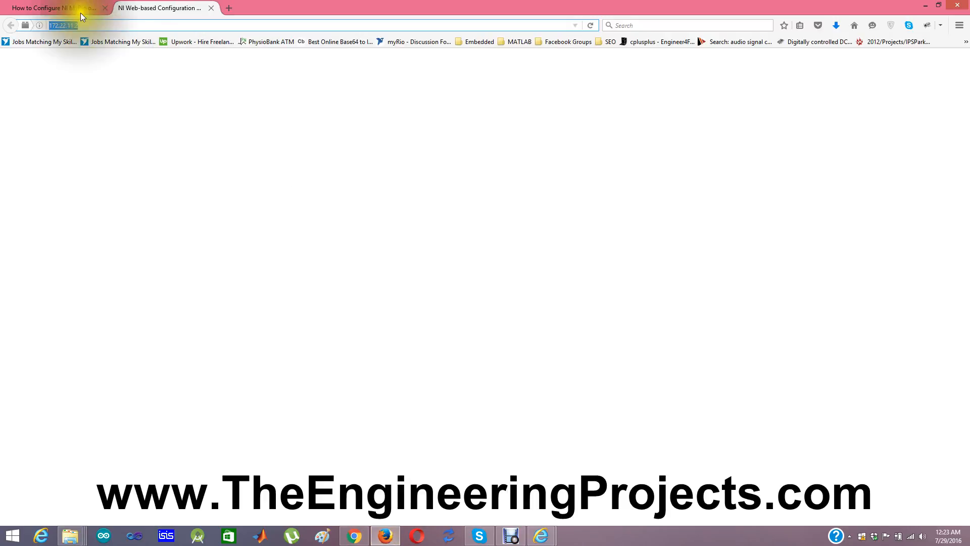
Step: Return to the TheEngineeringProjects myRIO WiFi tutorial and scroll to its NI myRIO USB Monitor step
left_click(50, 8)
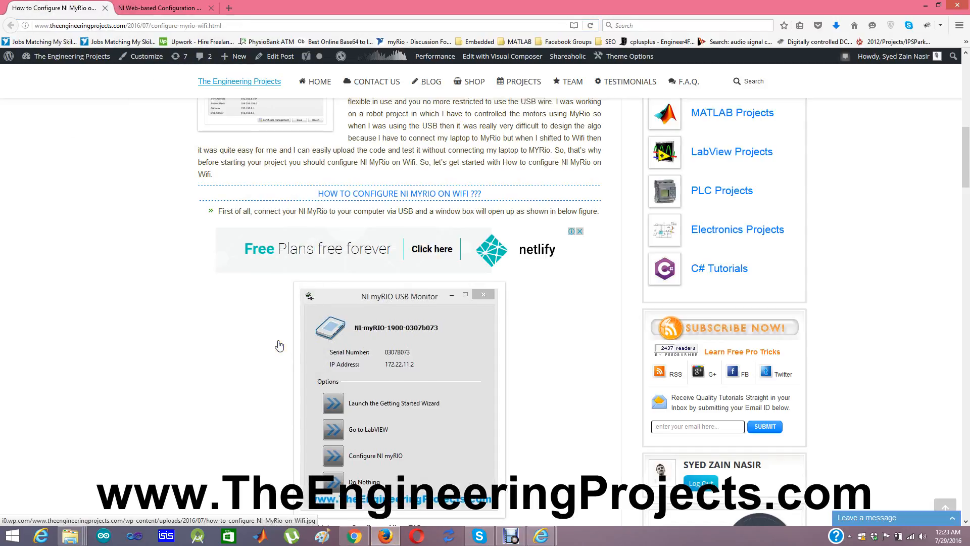
scroll("down", 3)
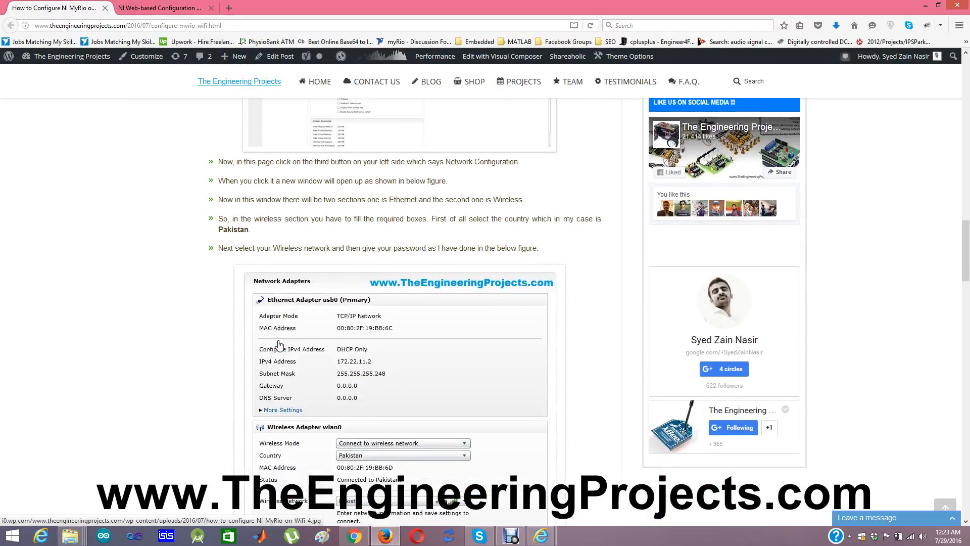
scroll("down", 3)
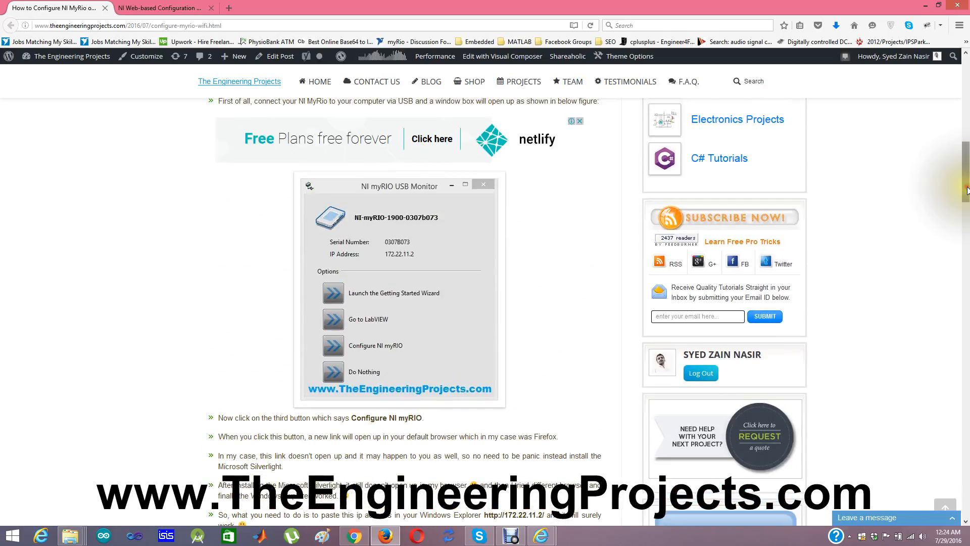
left_click(698, 317)
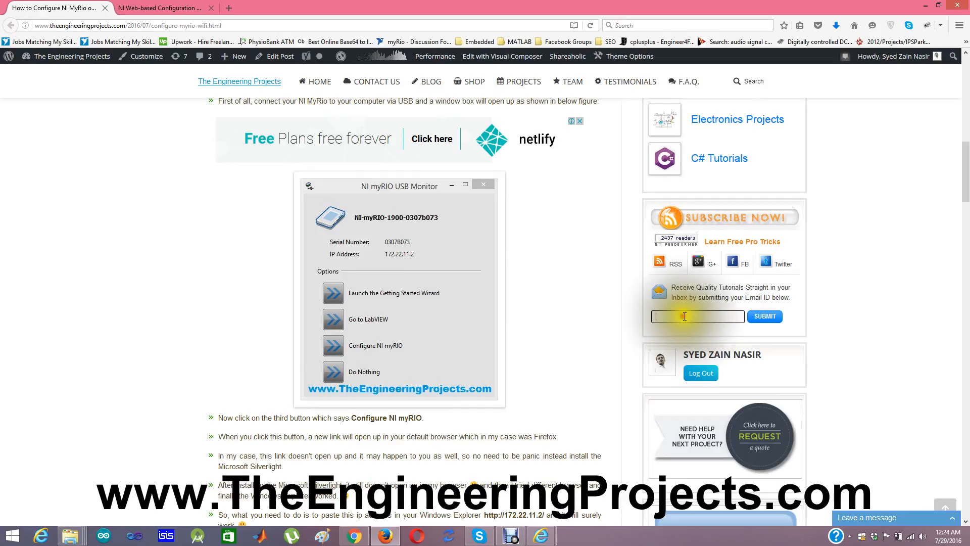
mouse_move(703, 331)
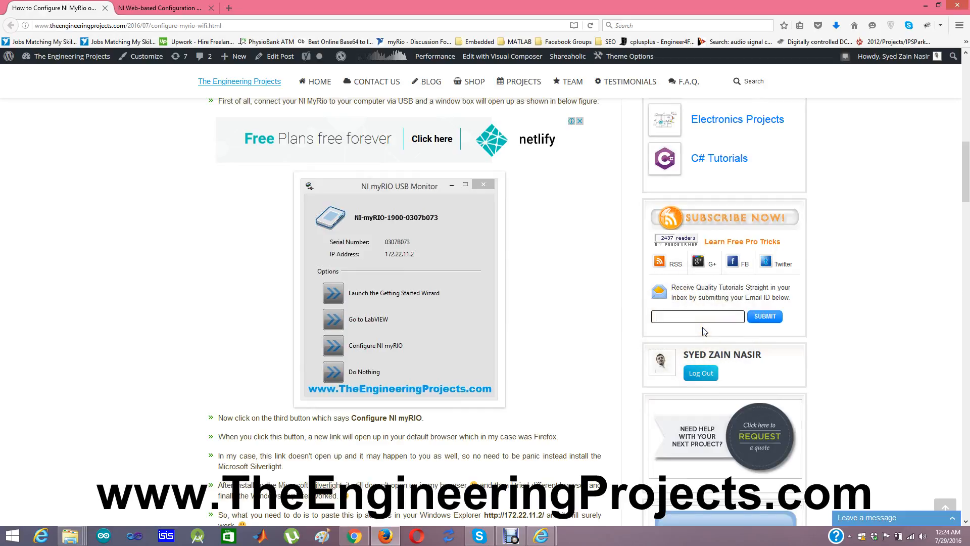